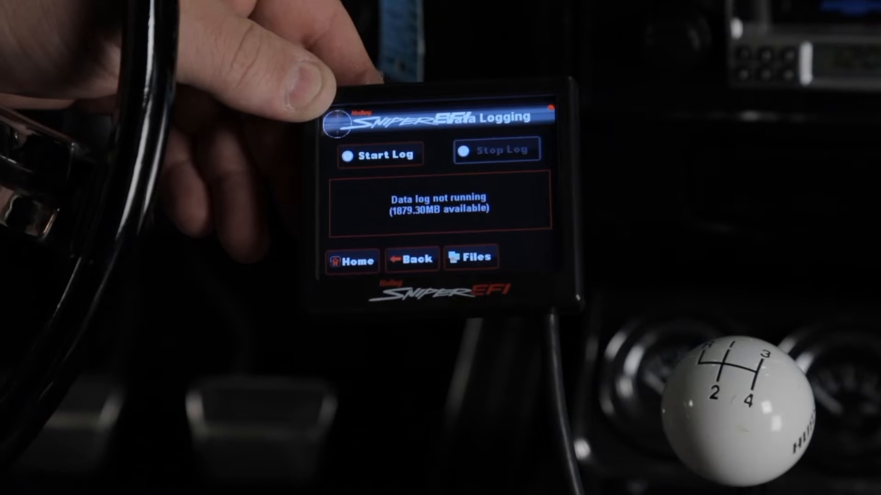
Step: Start a data log on the touch screen so it reads 'Logging to /Saved Datalogs/…'
{"action": "left_click", "coordinate": [381, 153]}
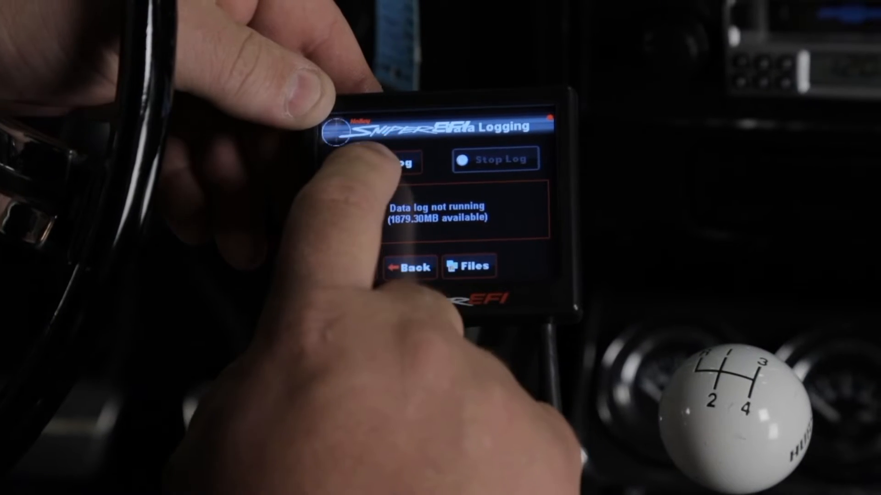
{"action": "left_click", "coordinate": [387, 159]}
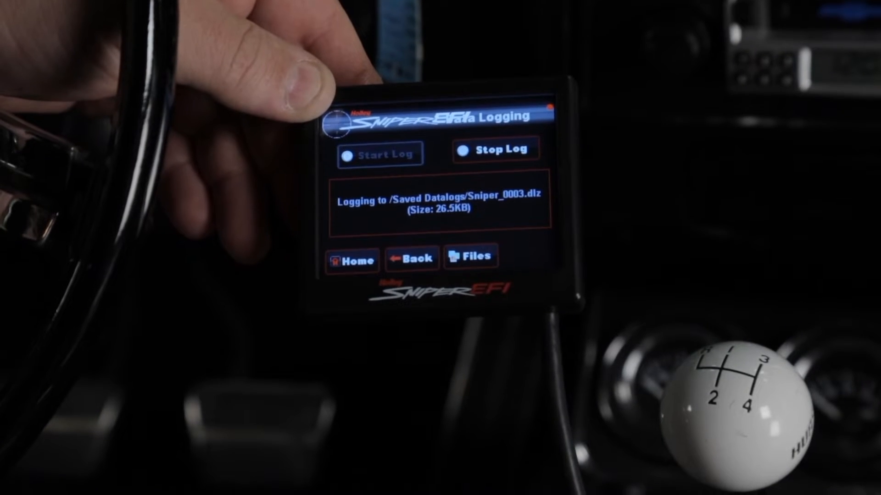
{"action": "left_click", "coordinate": [495, 149]}
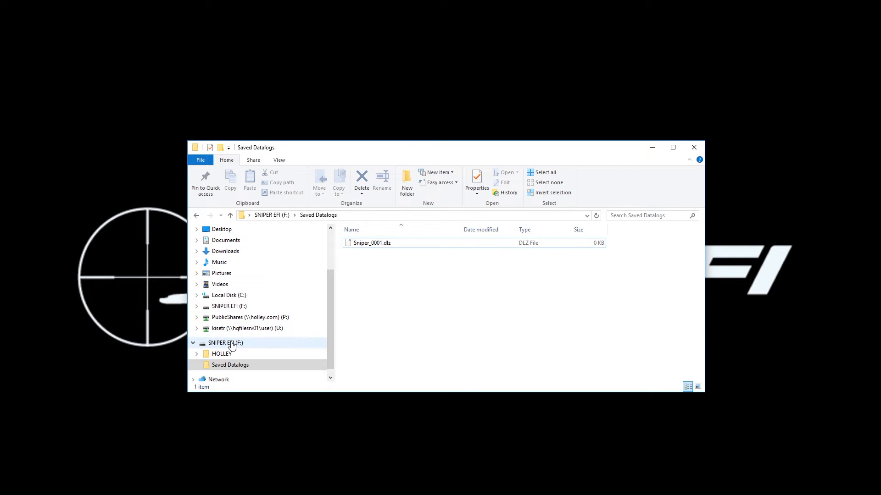
Step: Browse the SNIPER EFI (F:) drive into its Saved Datalogs folder
{"action": "left_click", "coordinate": [226, 342]}
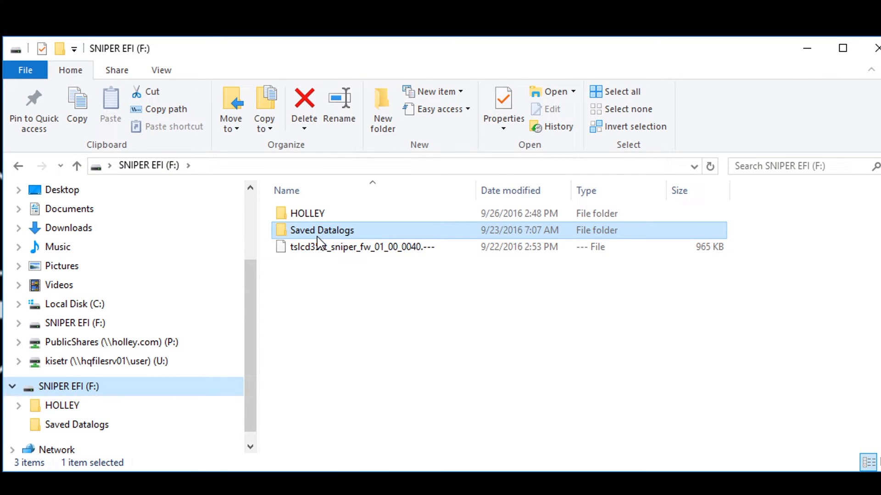
{"action": "double_click", "coordinate": [322, 230]}
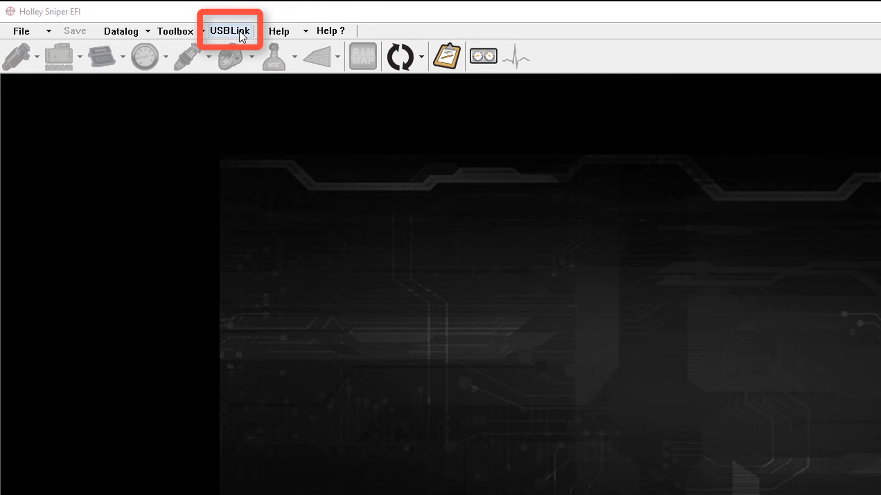
Step: Connect through USBLink so the Stock Cam calibration shows live ECU readings
{"action": "left_click", "coordinate": [229, 31]}
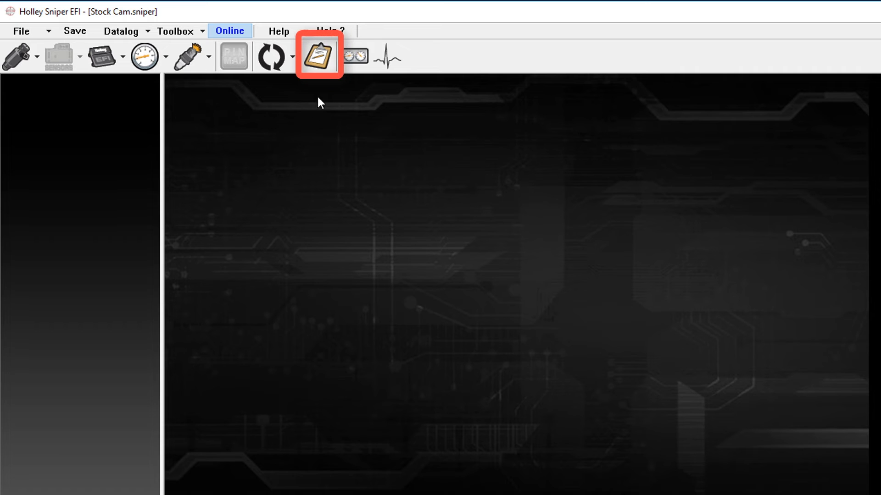
{"action": "mouse_move", "coordinate": [320, 56]}
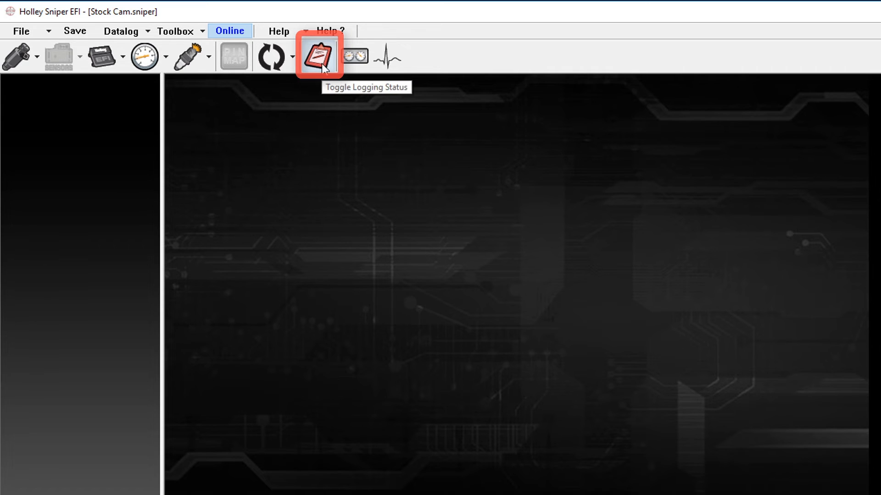
Step: Toggle PC logging on and stop it, bringing up the Save Datalog As prompt
{"action": "left_click", "coordinate": [318, 56]}
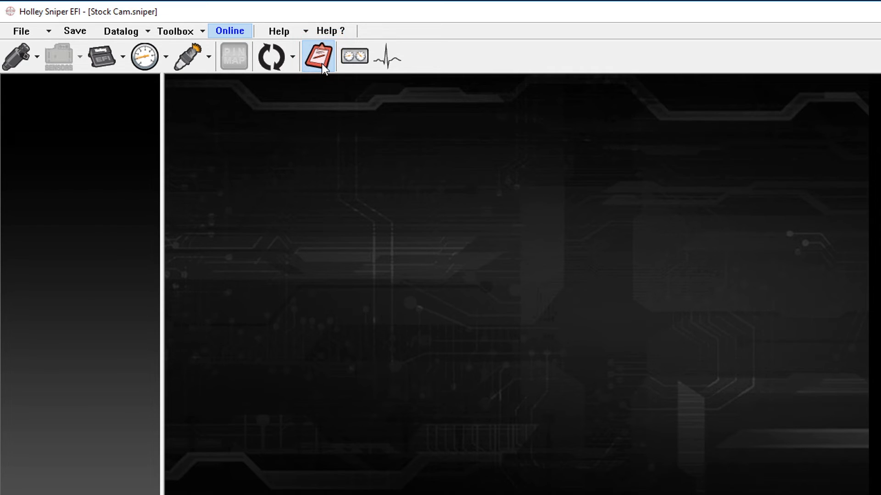
{"action": "left_click", "coordinate": [318, 55]}
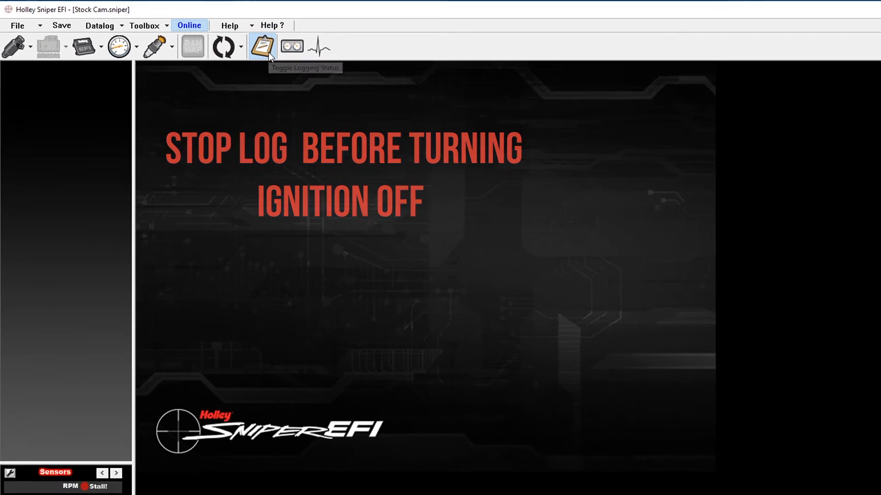
{"action": "left_click", "coordinate": [262, 46]}
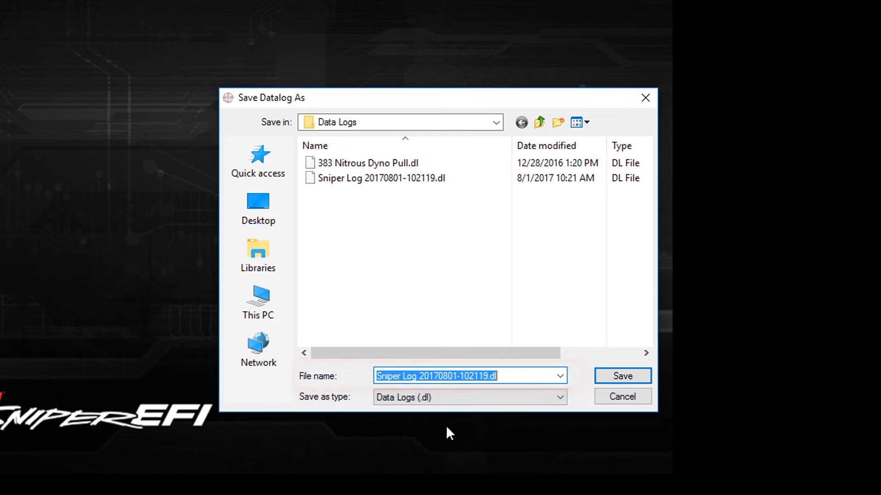
Step: Name the datalog 1234 and save it as 1234.dl in the Data Logs folder
{"action": "left_click", "coordinate": [433, 376]}
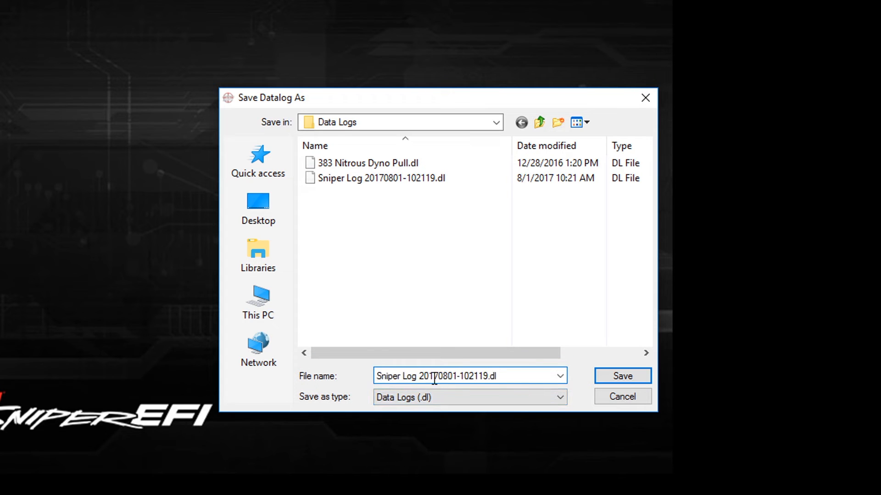
{"action": "triple_click", "coordinate": [469, 376]}
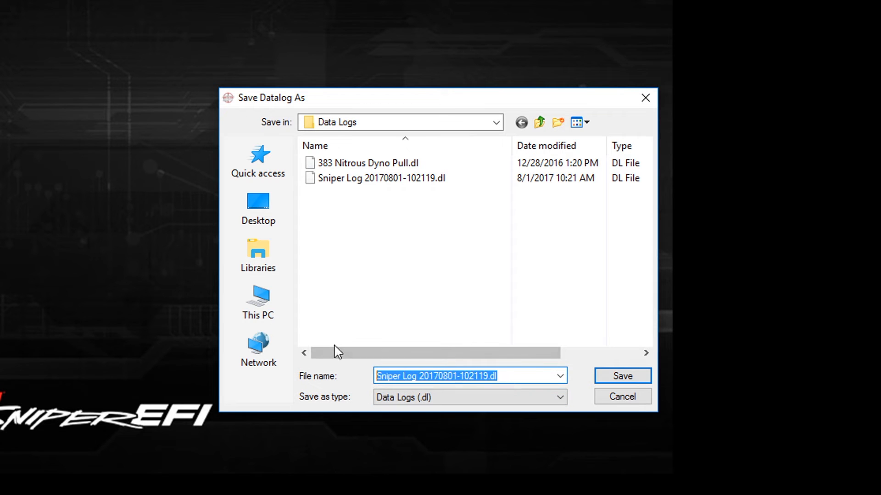
{"action": "type", "text": "1234"}
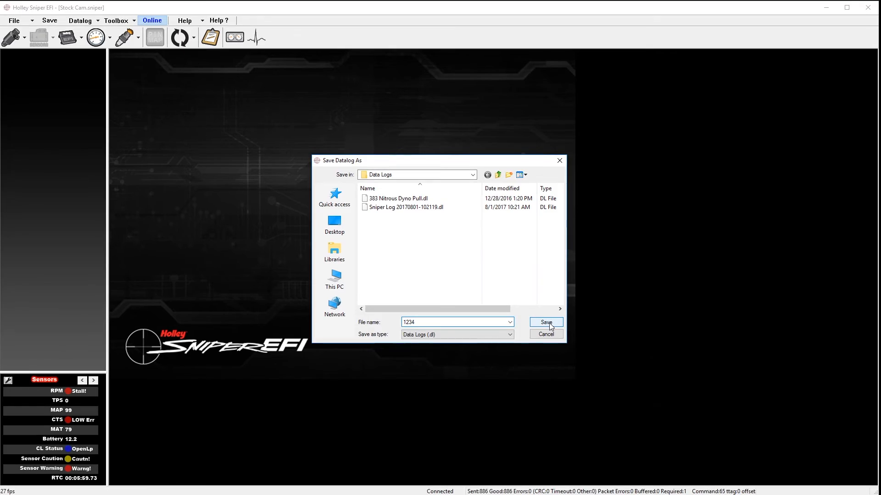
{"action": "left_click", "coordinate": [544, 322]}
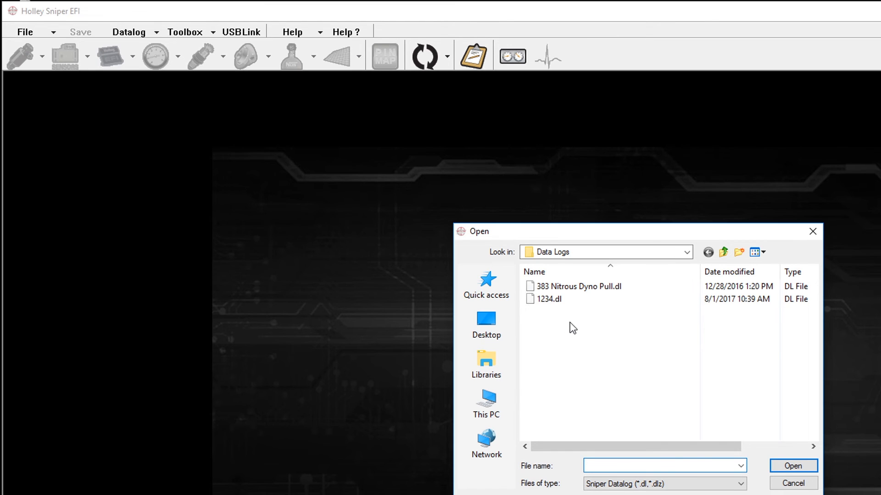
Step: Load 1234.dl into the Datalogger as RPM, MAP, AFR and Estimated VE graphs
{"action": "left_click", "coordinate": [548, 299]}
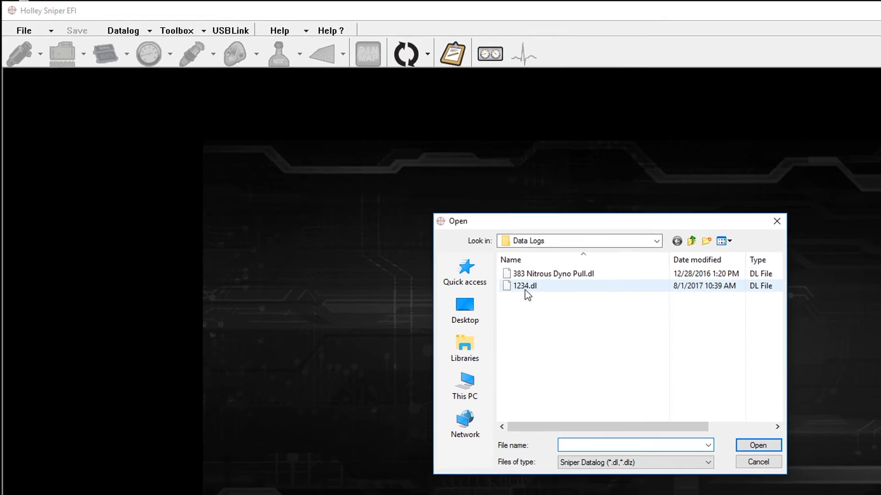
{"action": "double_click", "coordinate": [525, 287]}
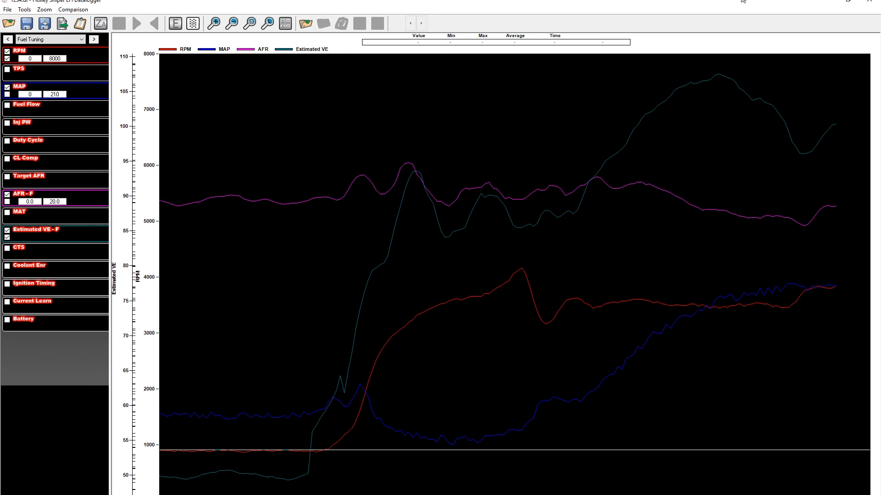
{"action": "mouse_move", "coordinate": [730, 2]}
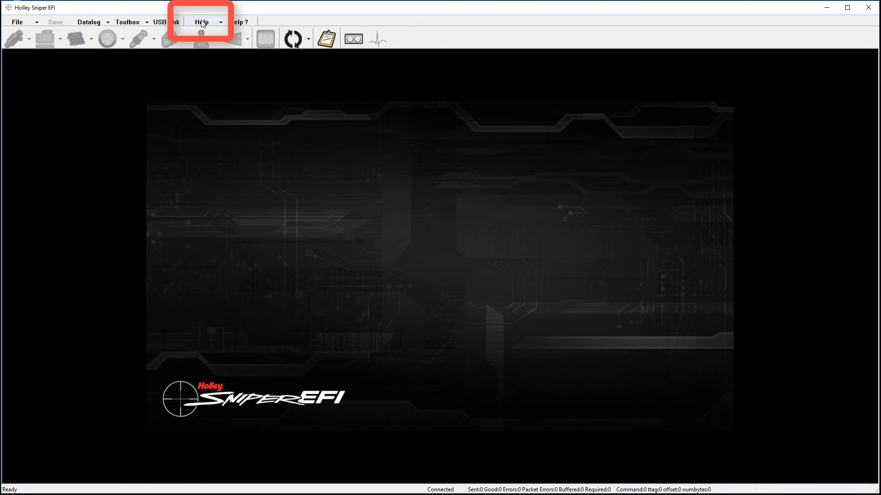
Step: Use Help > Contents to bring up Sniper.pdf at the Data Logging chapter
{"action": "left_click", "coordinate": [202, 21]}
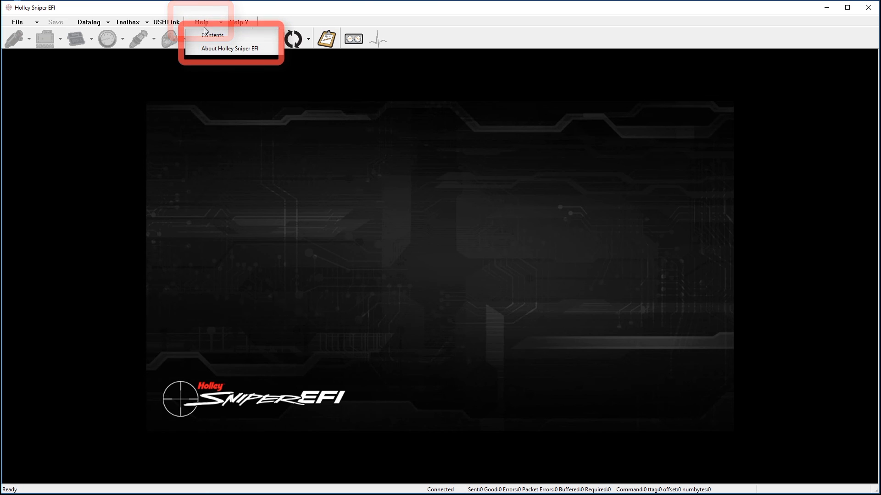
{"action": "left_click", "coordinate": [212, 35]}
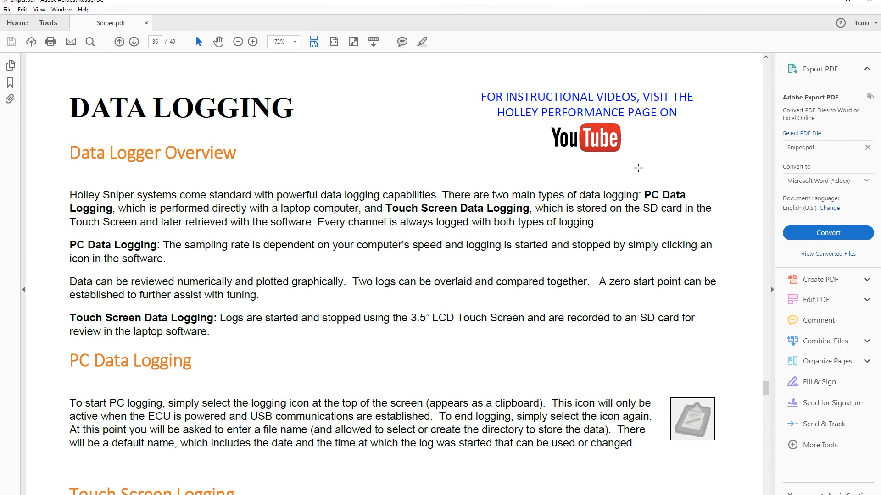
{"action": "mouse_move", "coordinate": [678, 159]}
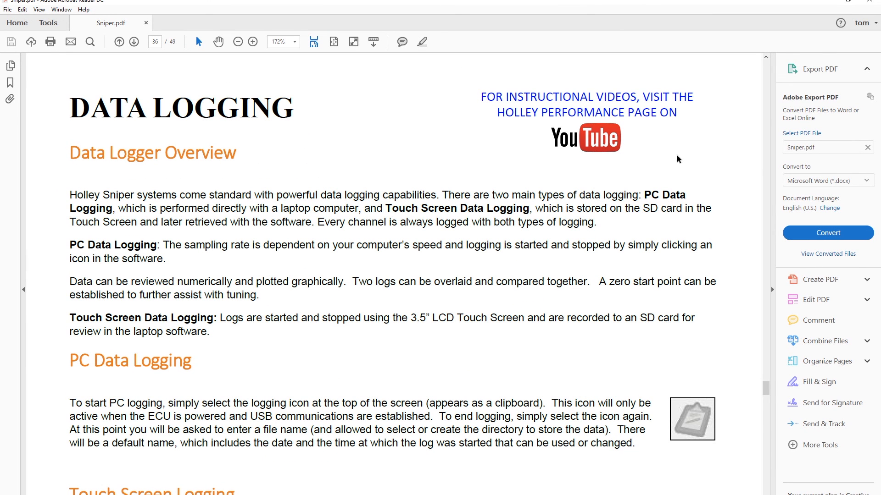
{"action": "mouse_move", "coordinate": [766, 258]}
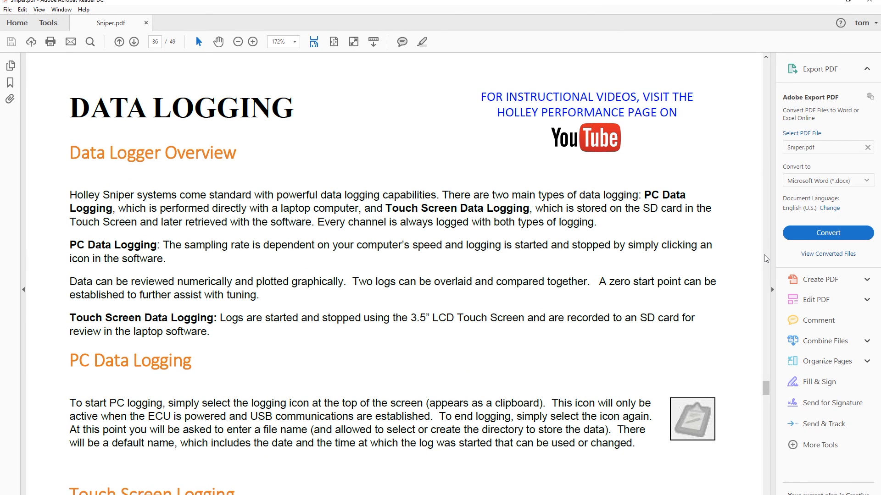